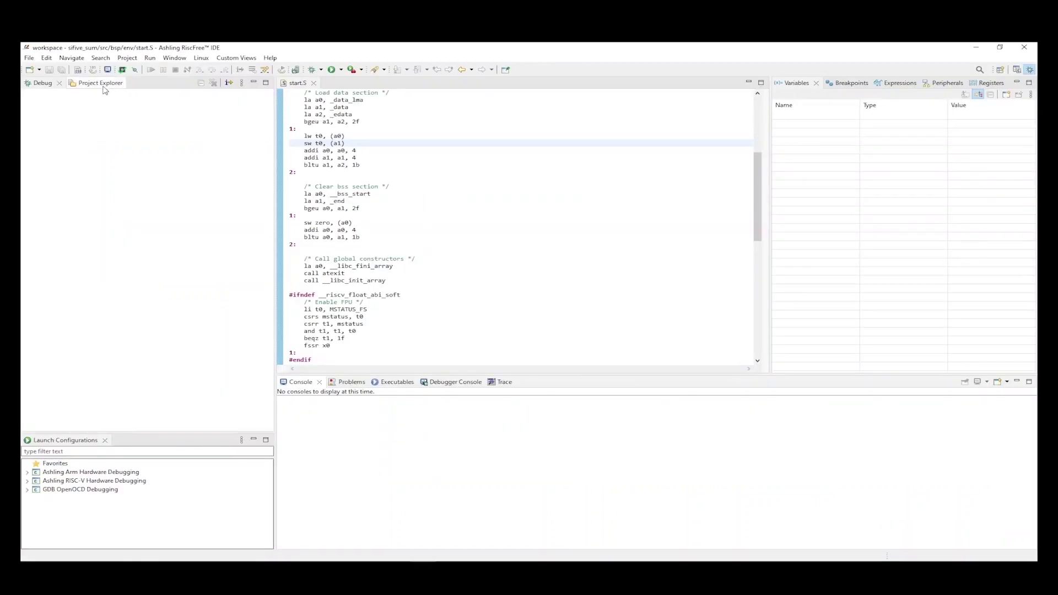
Show the Project Explorer and expand the sifive_sum project to list its files.
left_click(90, 83)
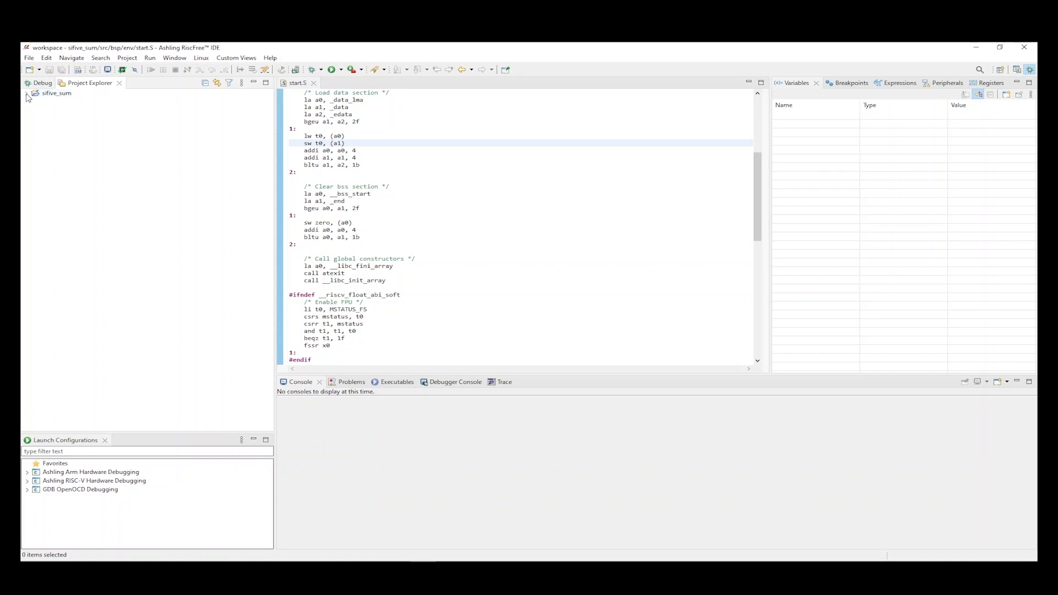
left_click(311, 69)
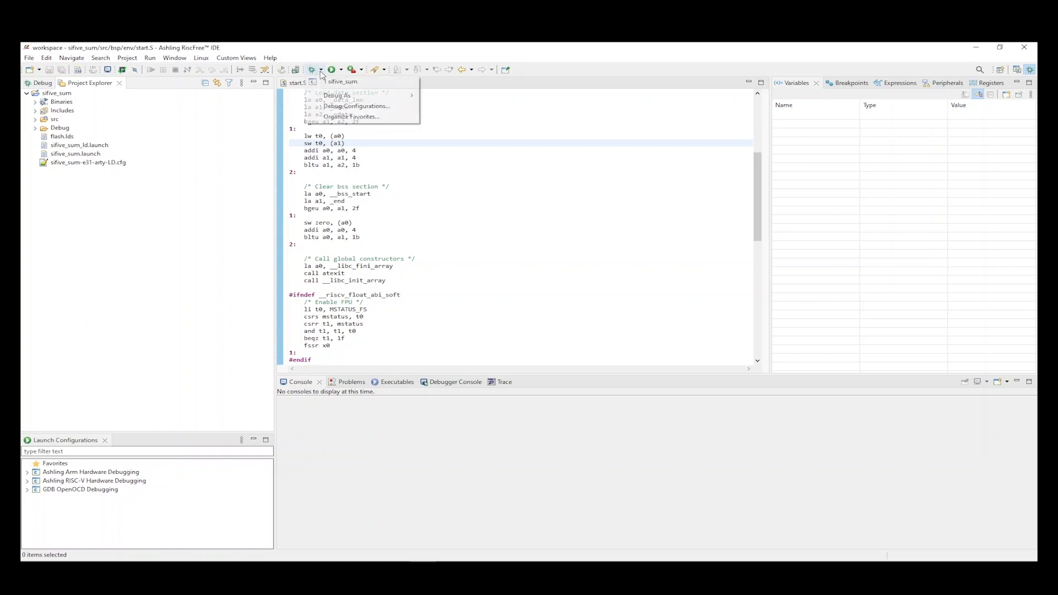
Open Debug Configurations for sifive_sum and review its Debugger and Startup settings.
left_click(356, 106)
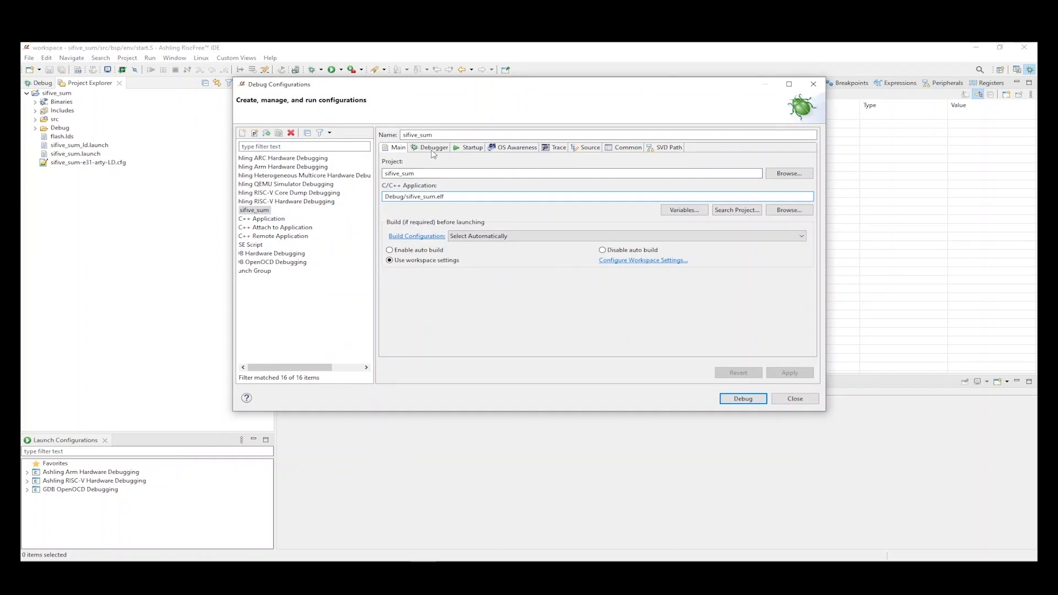
left_click(433, 147)
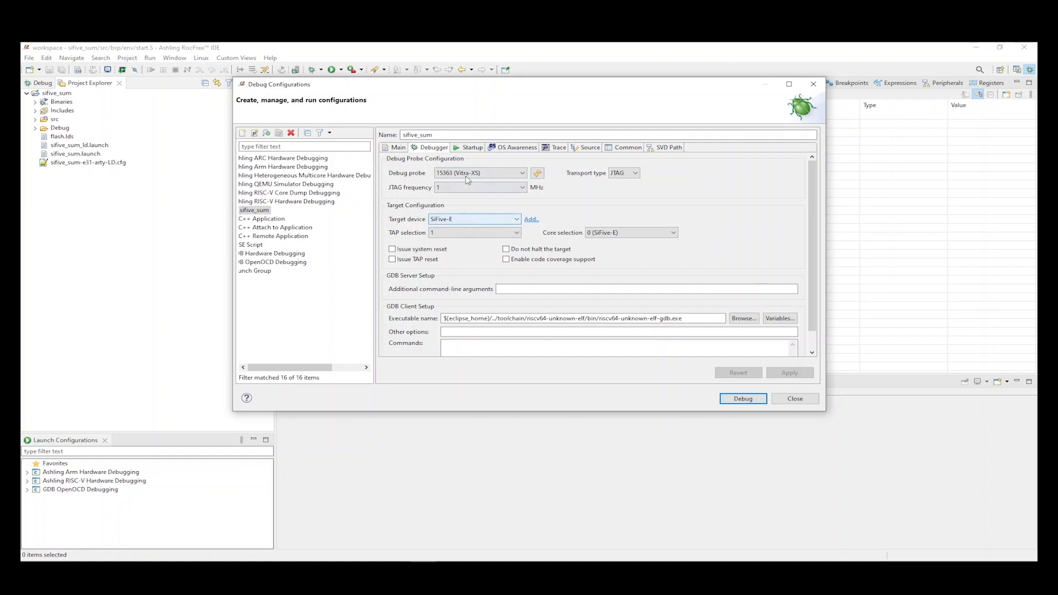
left_click(473, 147)
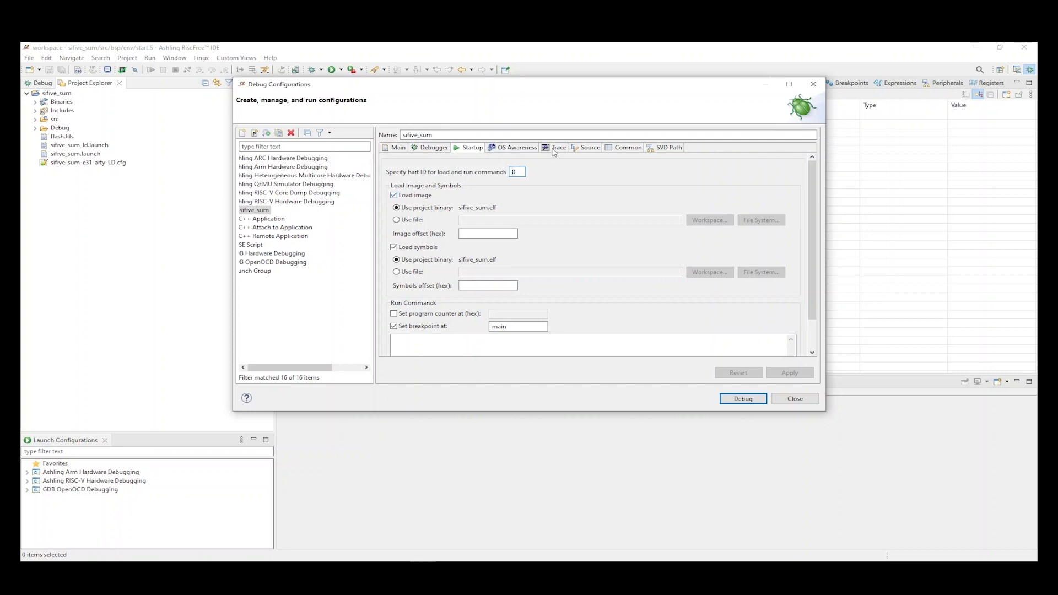
Show the Trace settings with off-chip trace enabled into the Vitra-XS buffer.
left_click(558, 146)
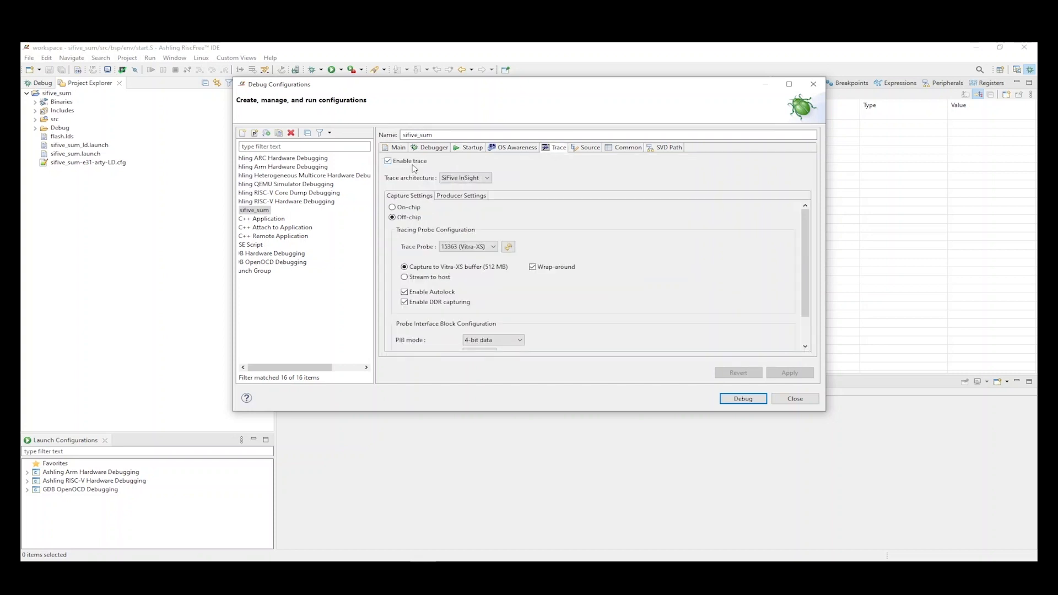
mouse_move(477, 183)
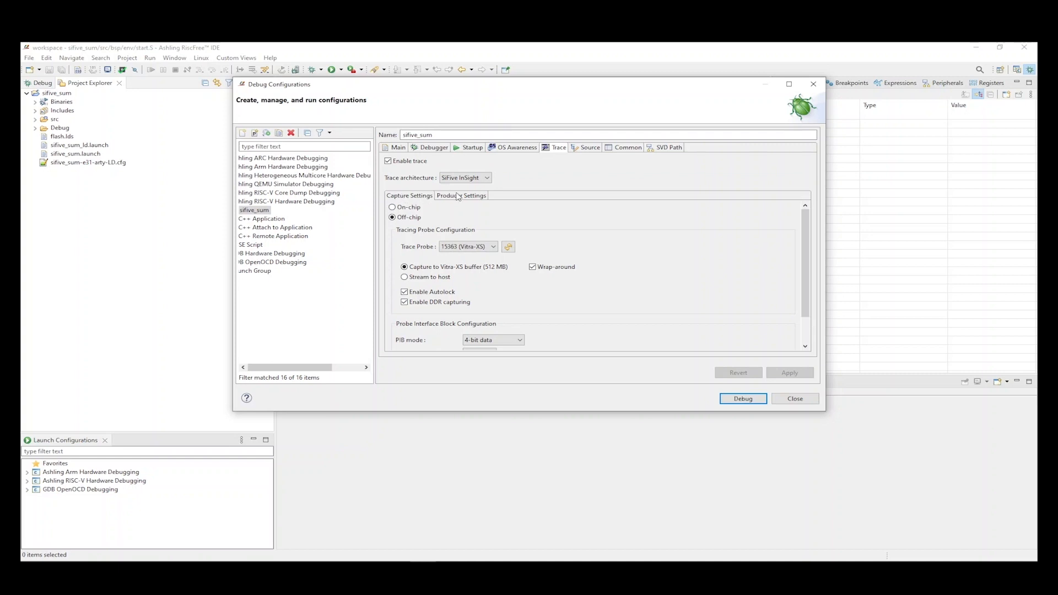
mouse_move(417, 205)
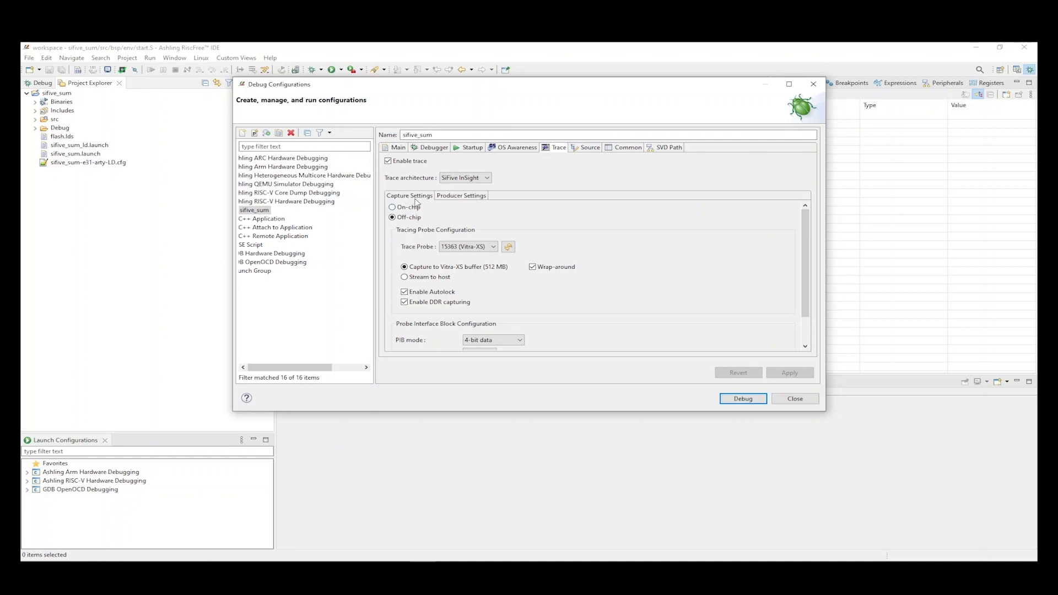
mouse_move(411, 217)
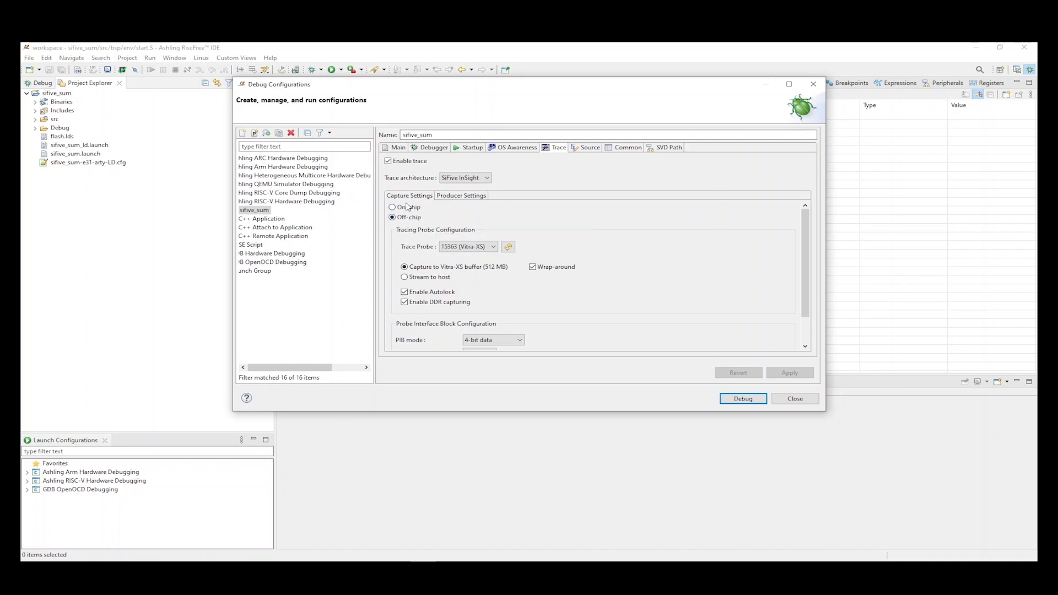
mouse_move(405, 217)
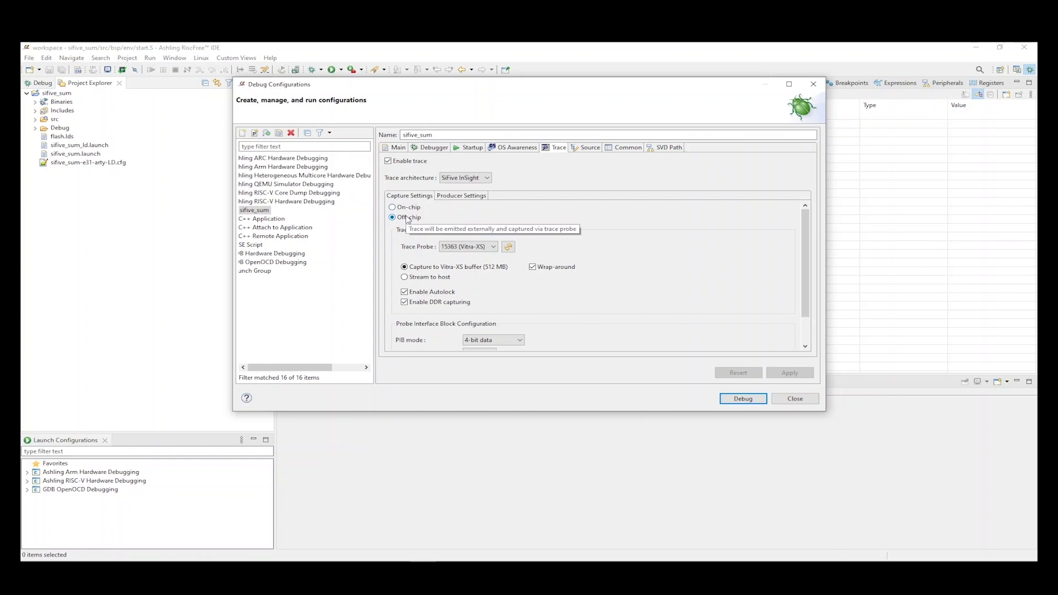
mouse_move(565, 257)
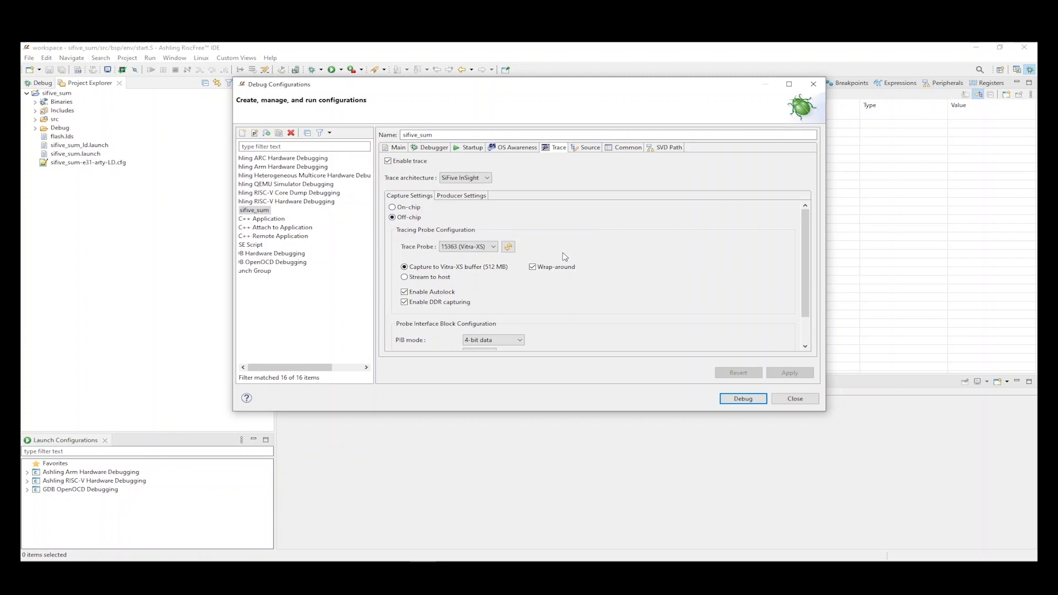
mouse_move(445, 271)
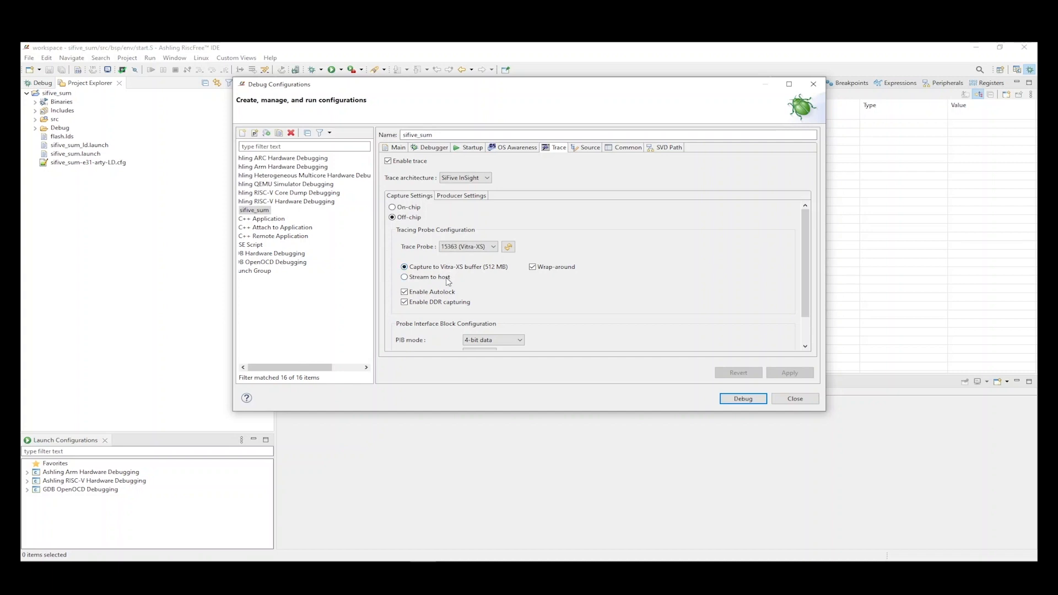
mouse_move(429, 276)
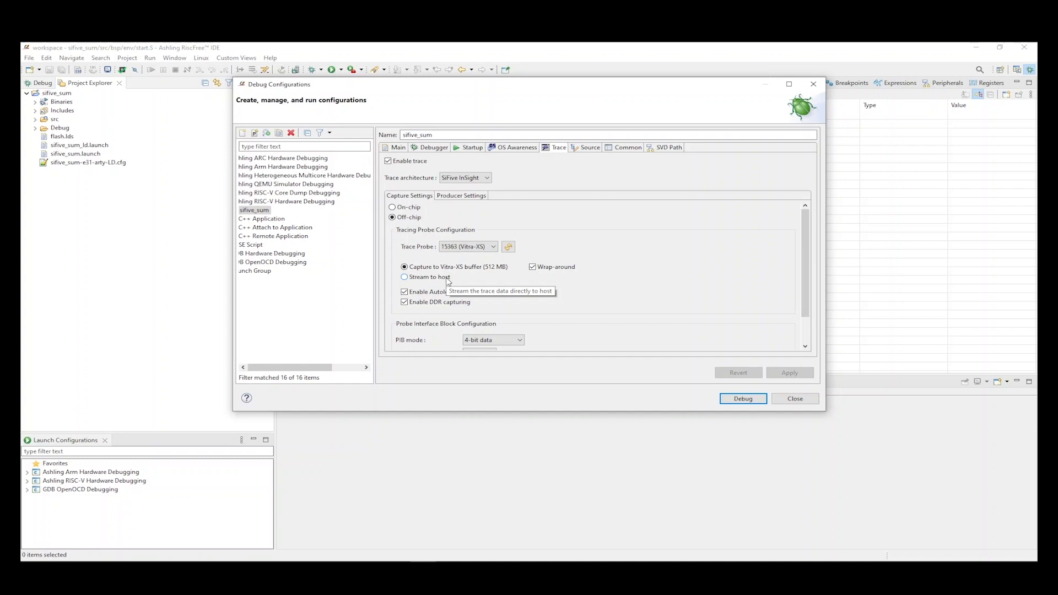
mouse_move(839, 269)
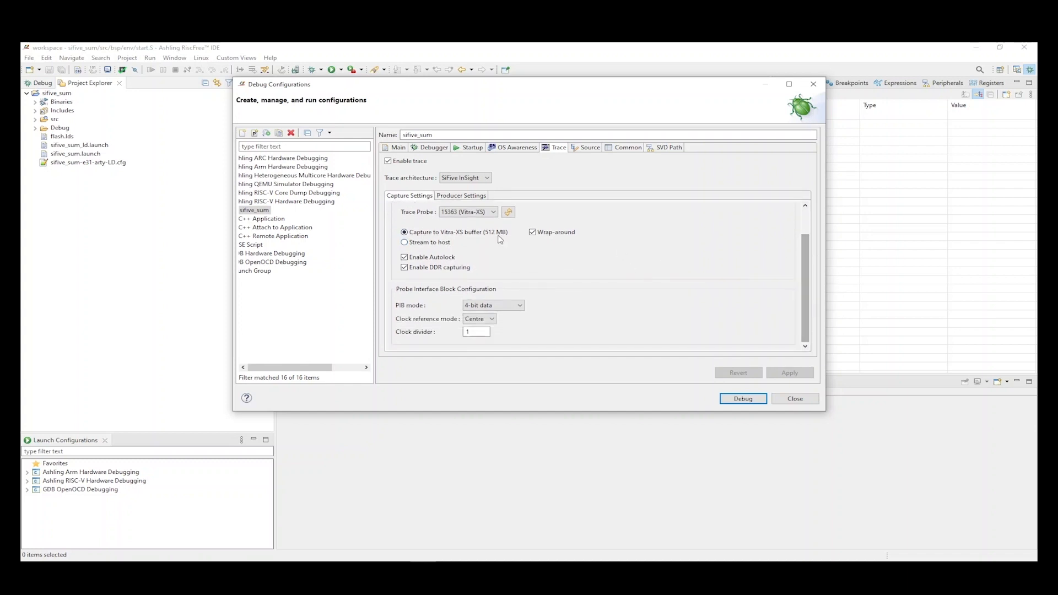
mouse_move(454, 293)
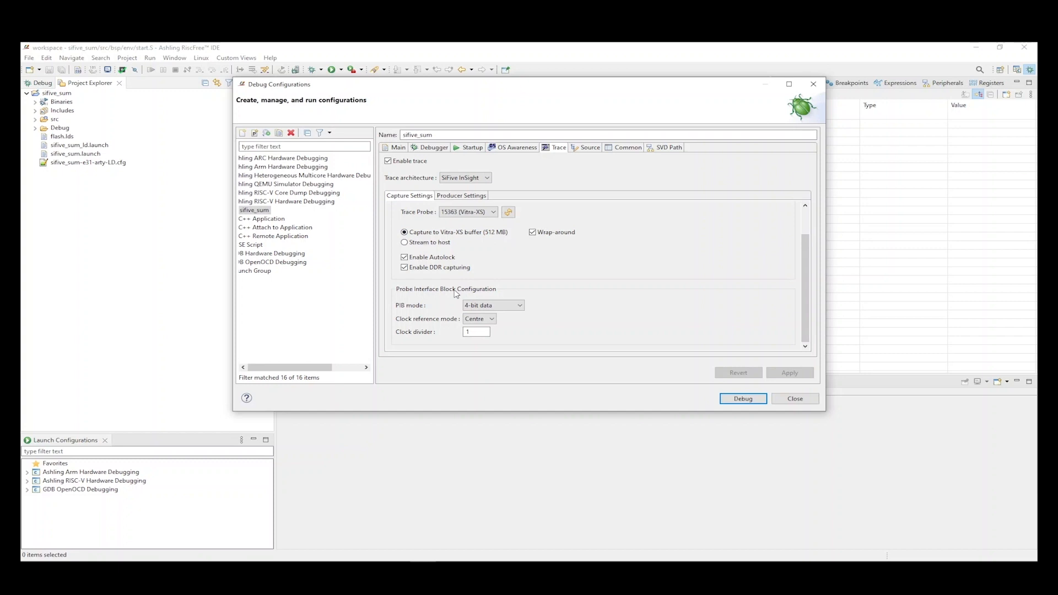
mouse_move(495, 293)
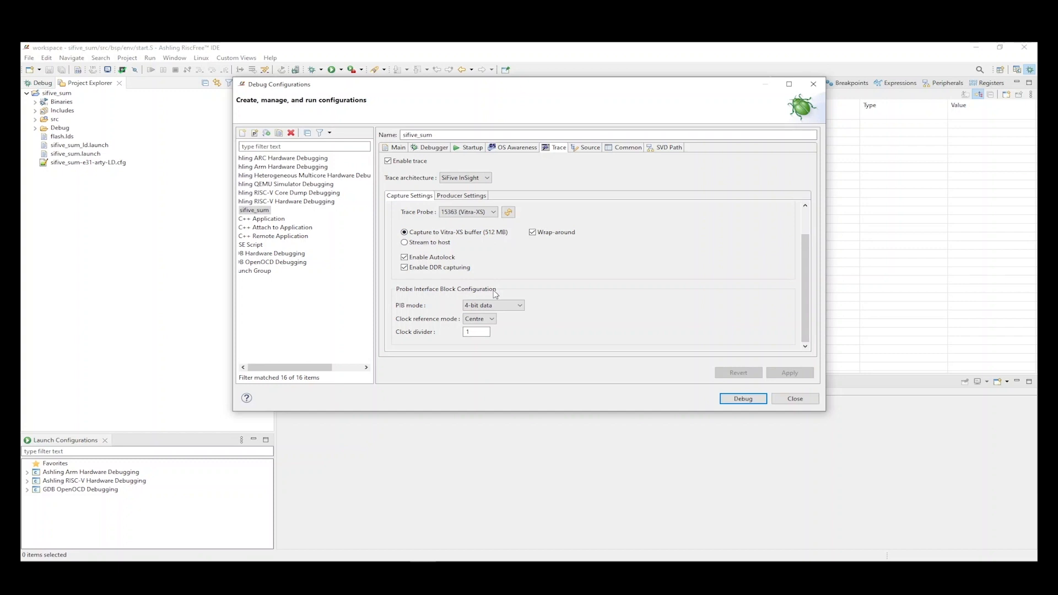
Keep 4-bit PIB mode and Centre clock reference, then move to Producer Settings.
left_click(518, 306)
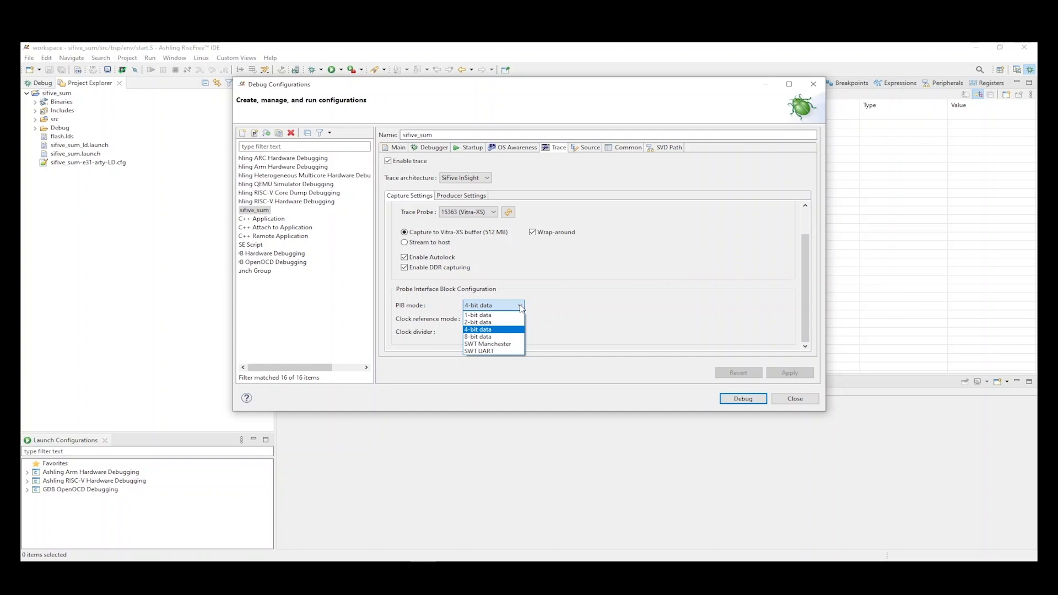
mouse_move(520, 335)
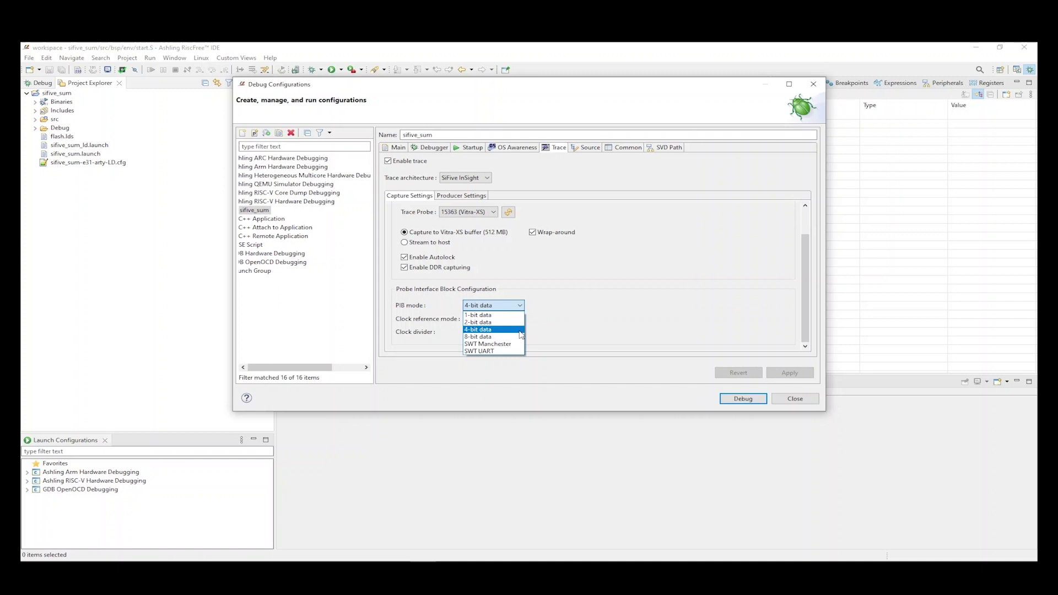
mouse_move(478, 336)
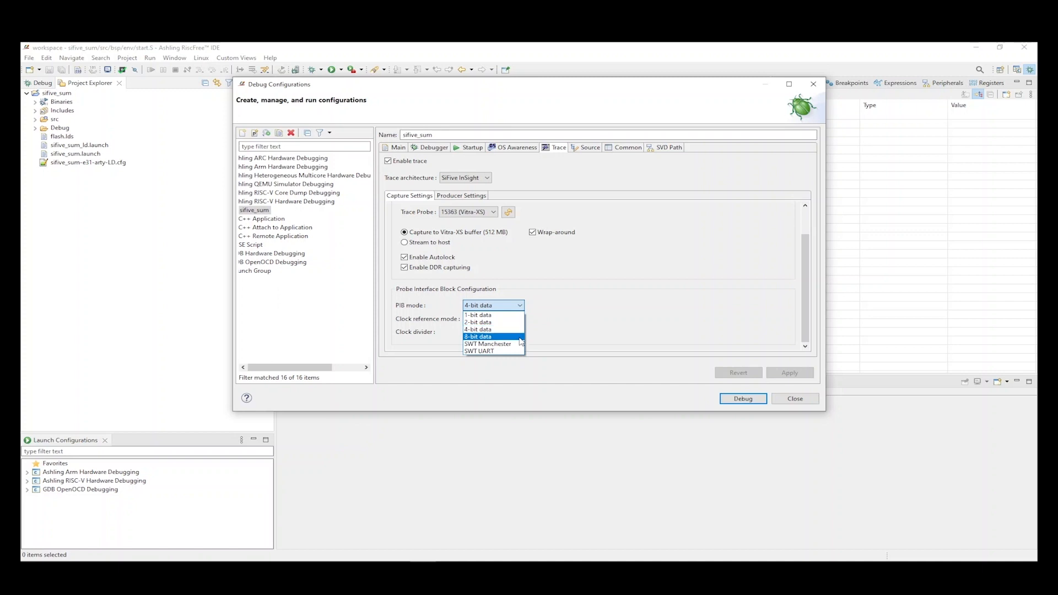
left_click(477, 330)
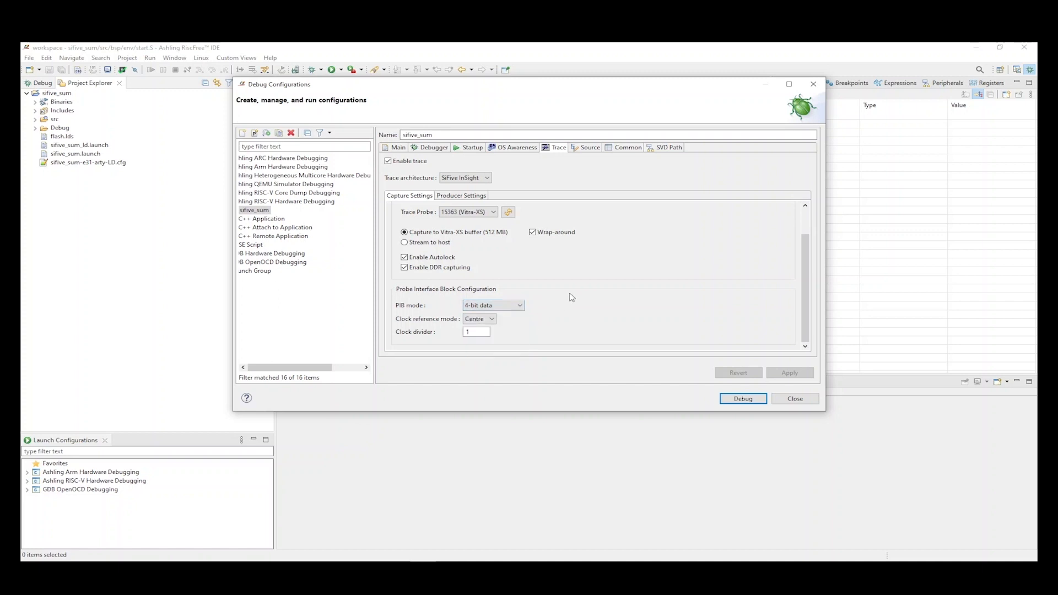
left_click(492, 318)
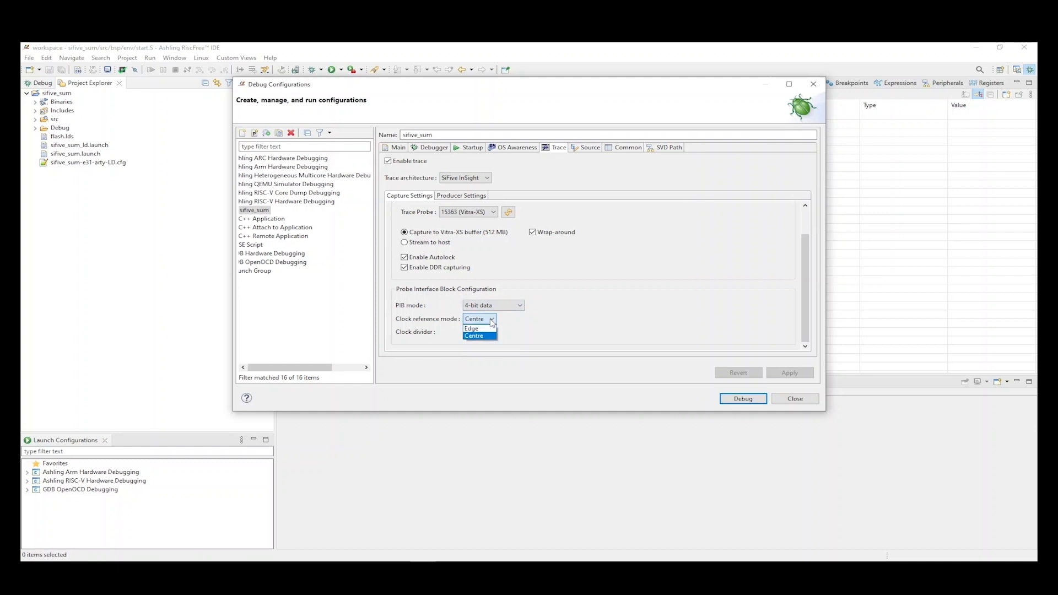
left_click(473, 335)
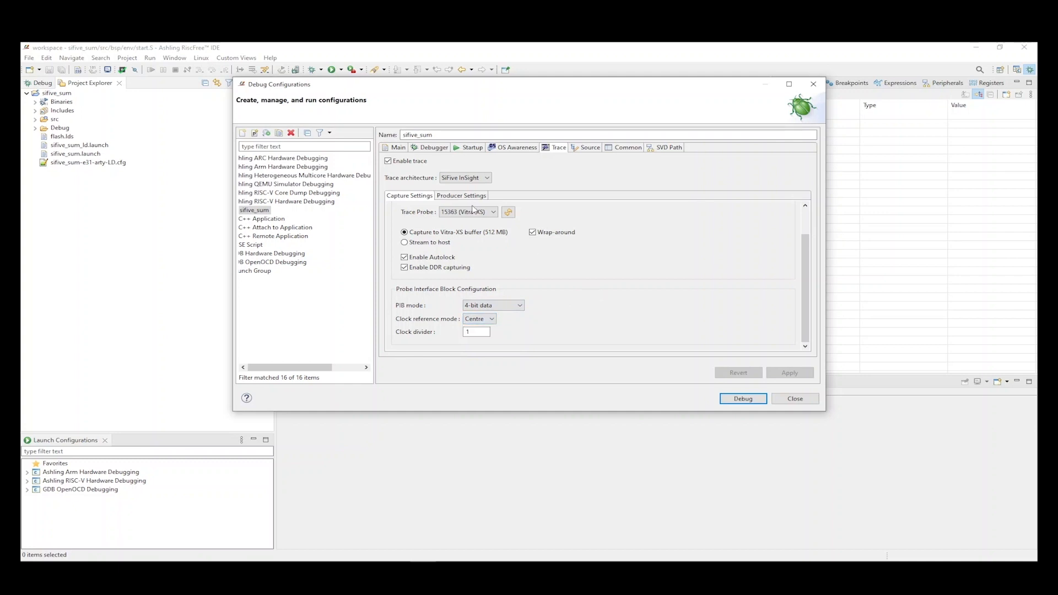
left_click(461, 196)
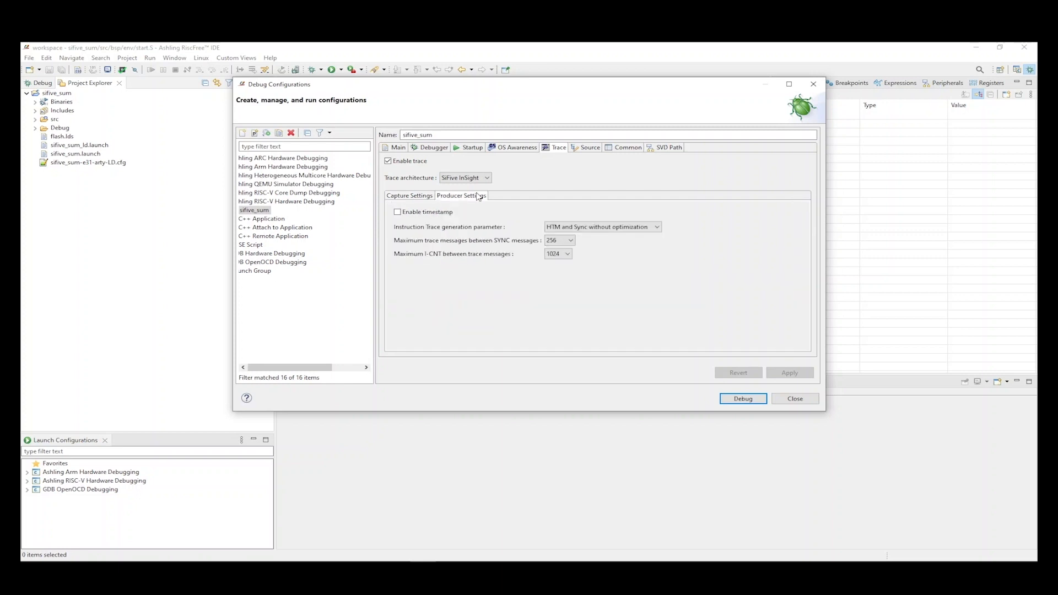
mouse_move(636, 255)
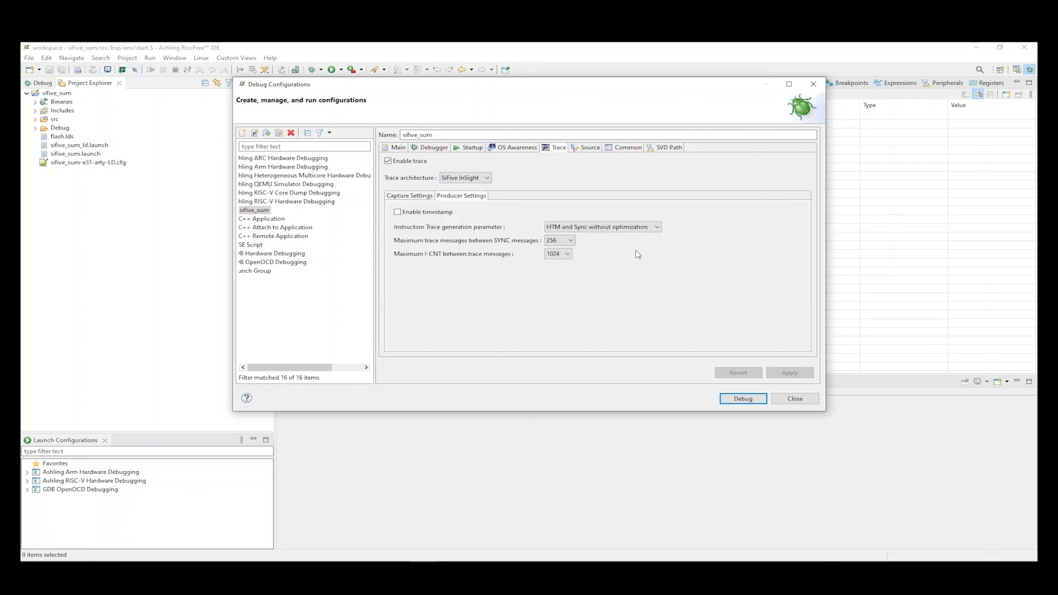
left_click(655, 226)
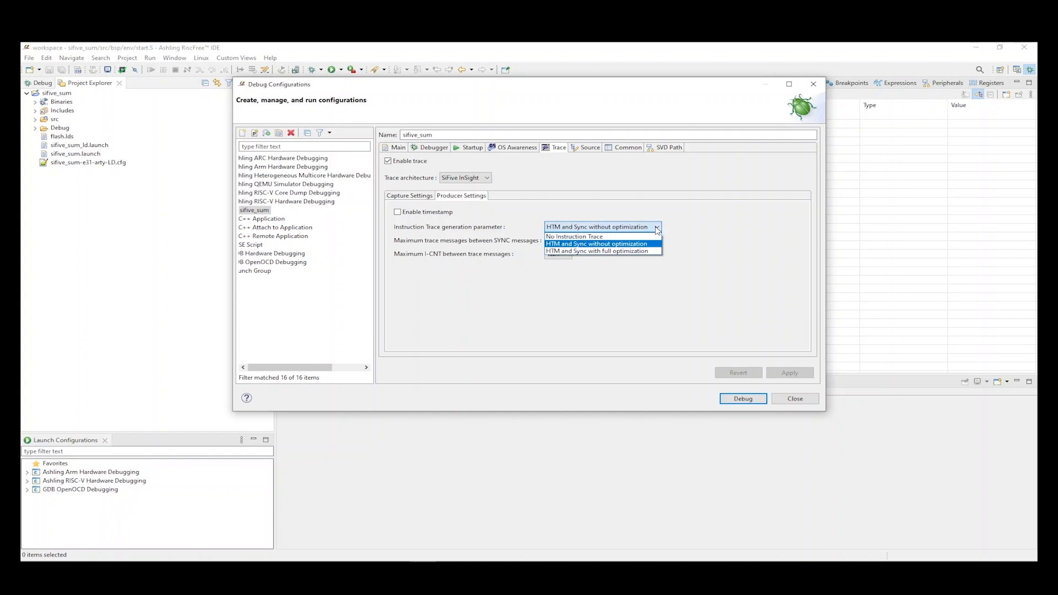
left_click(597, 243)
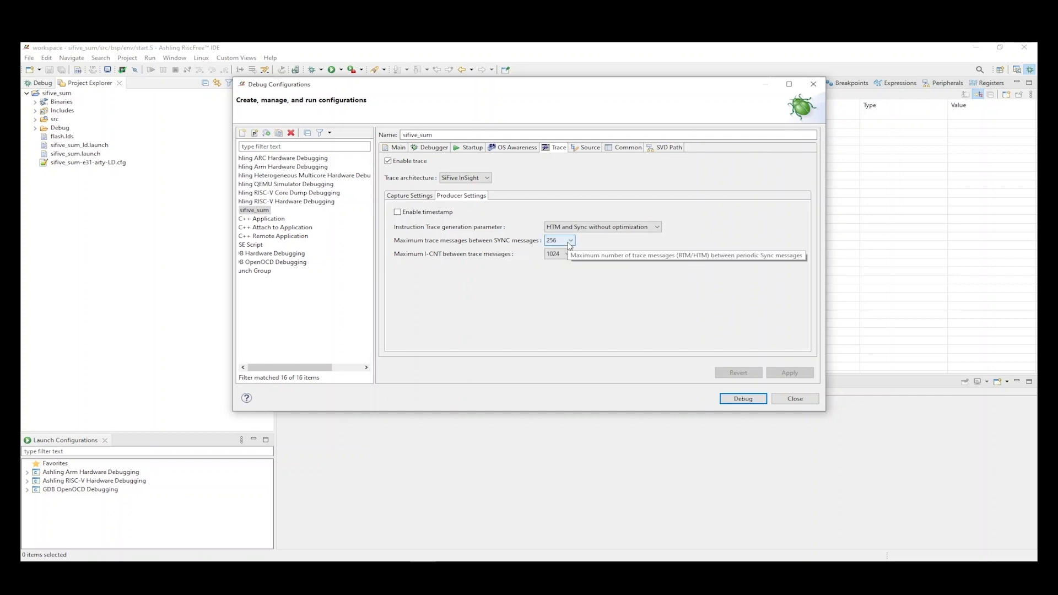
mouse_move(556, 328)
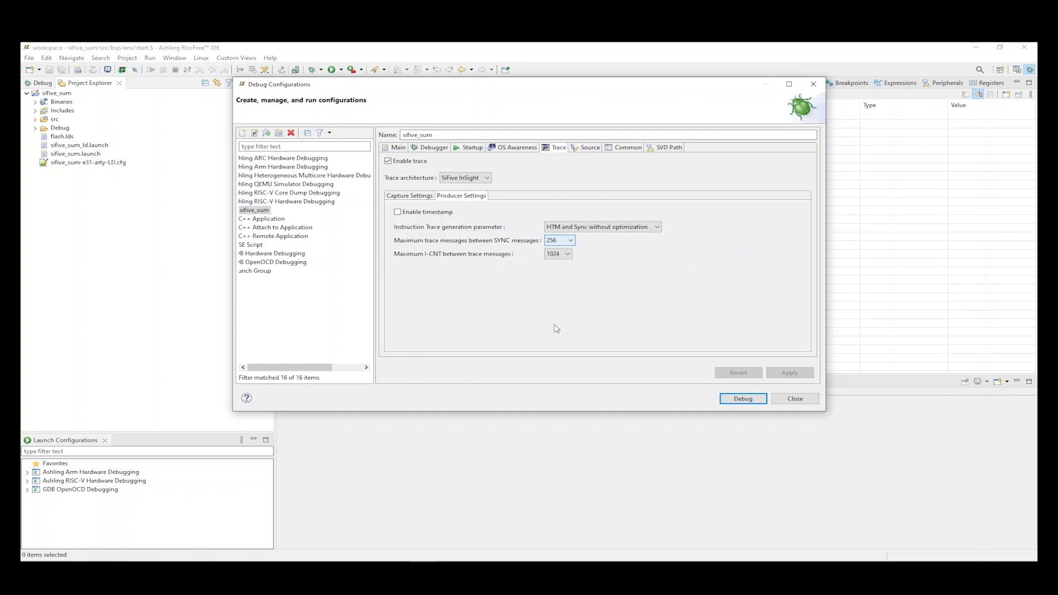
left_click(742, 398)
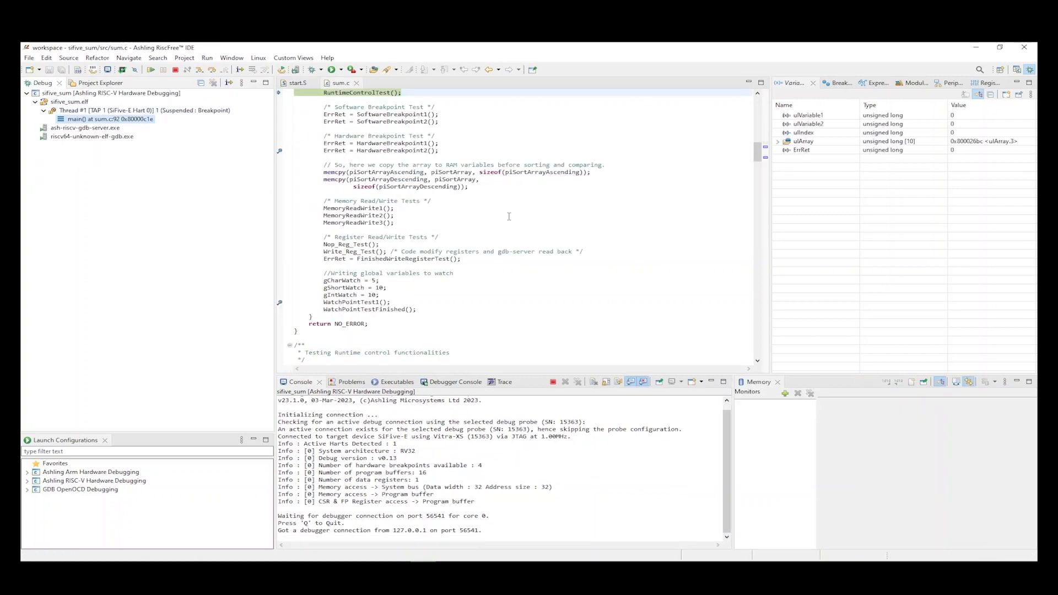
Show the Trace view and resume execution until it halts at the HardwareBreakpoint2 call.
scroll("up", 3)
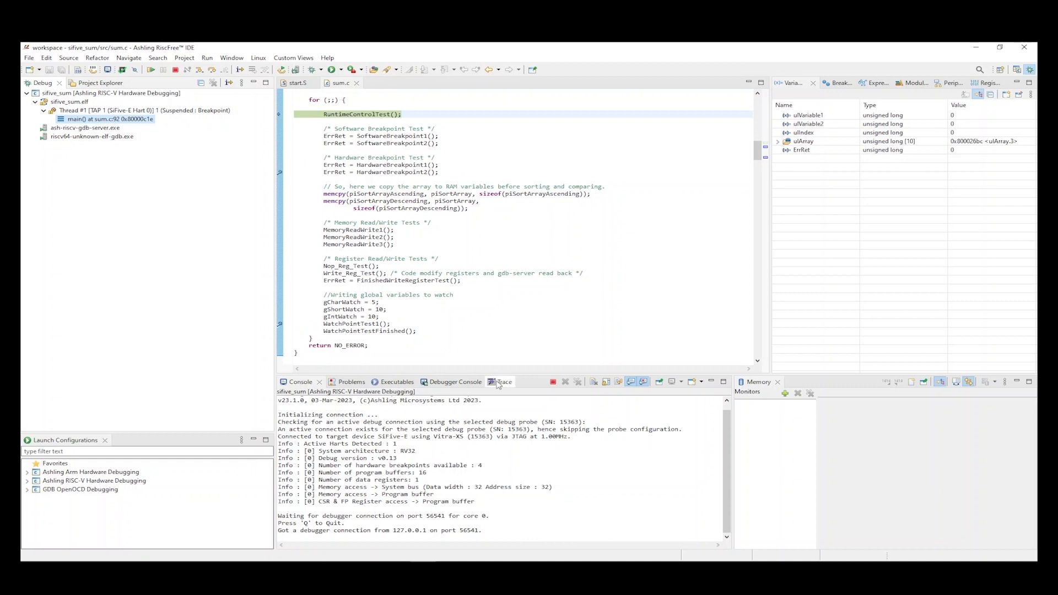
left_click(500, 383)
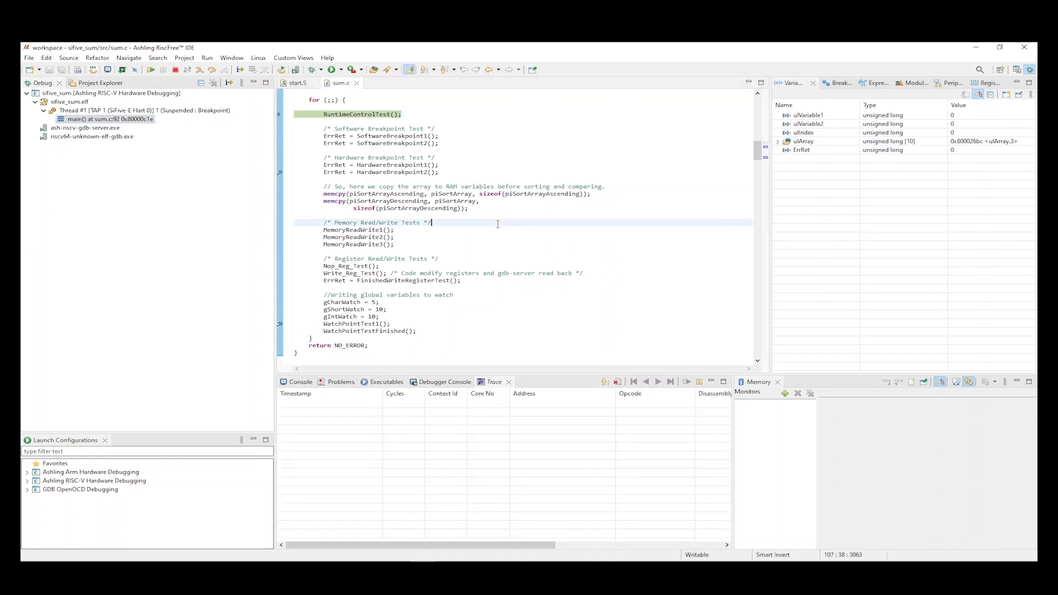
left_click(153, 70)
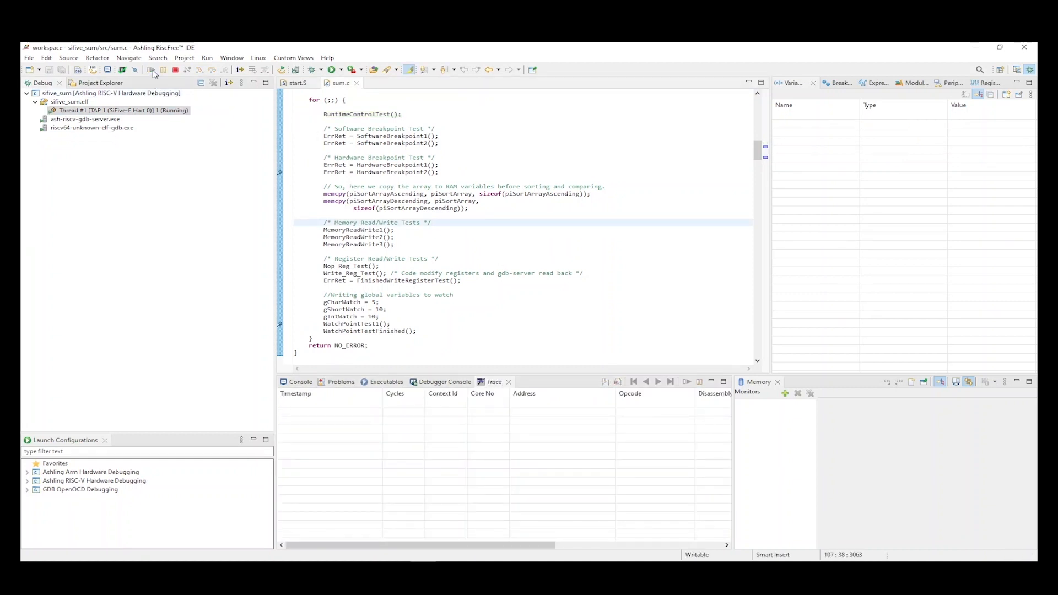
left_click(152, 70)
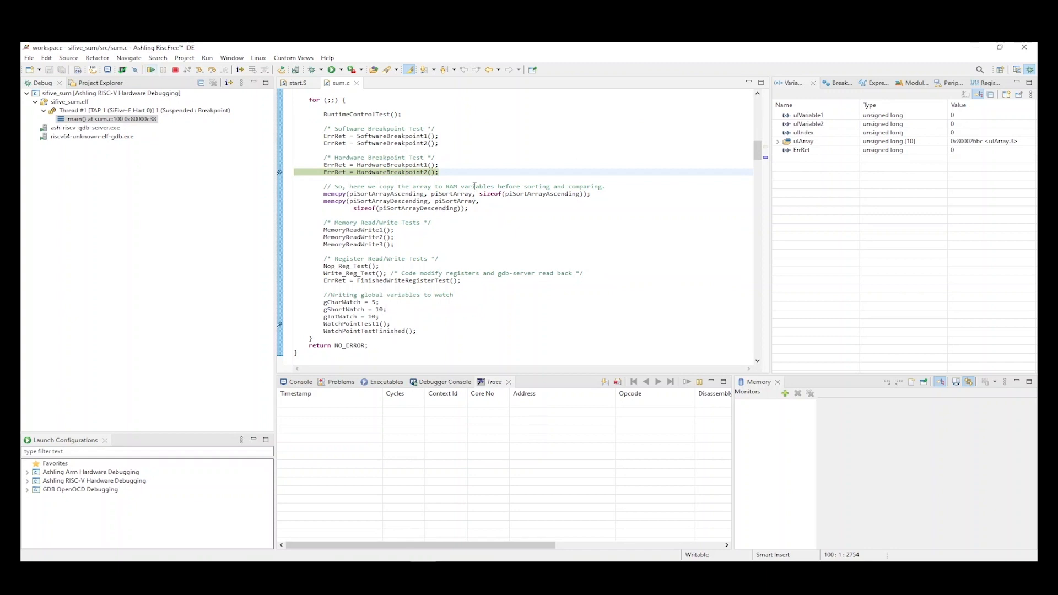
mouse_move(621, 307)
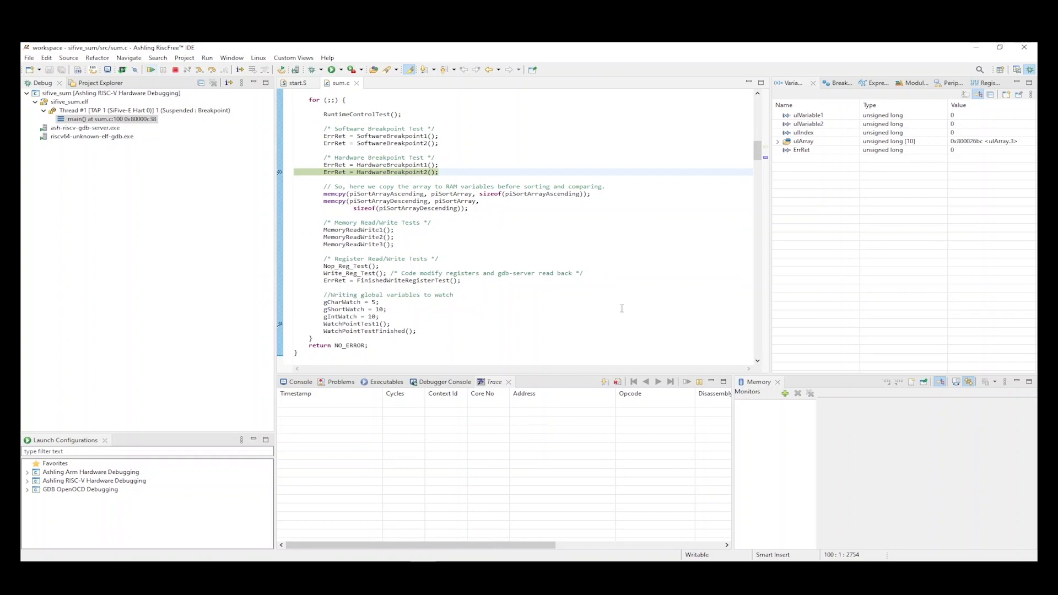
left_click(604, 383)
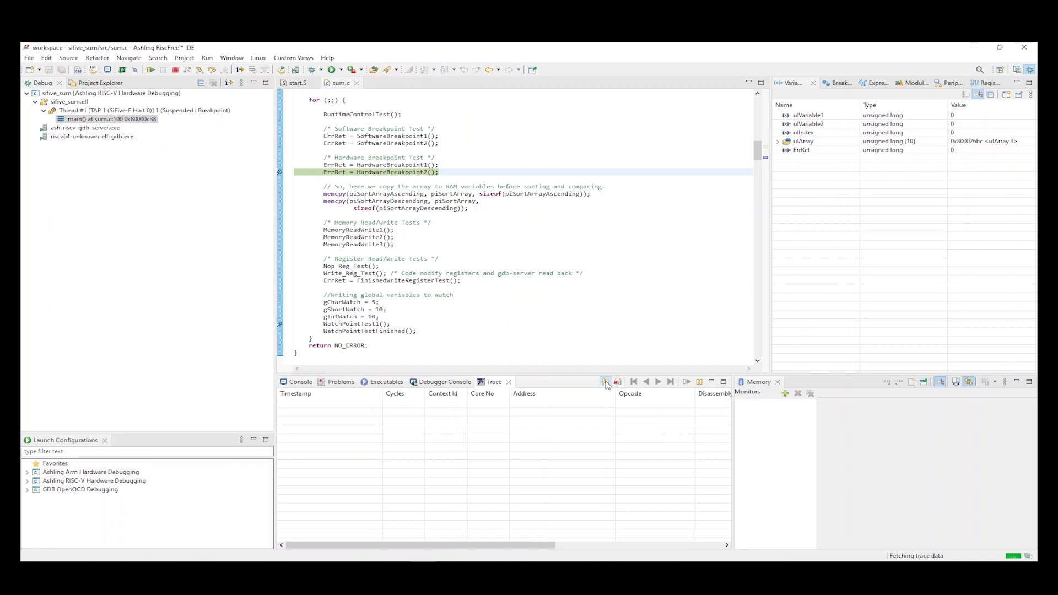
Fetch the captured trace and follow traced instructions to start.S and sum.c lines, ending in SwapEntry.
left_click(604, 382)
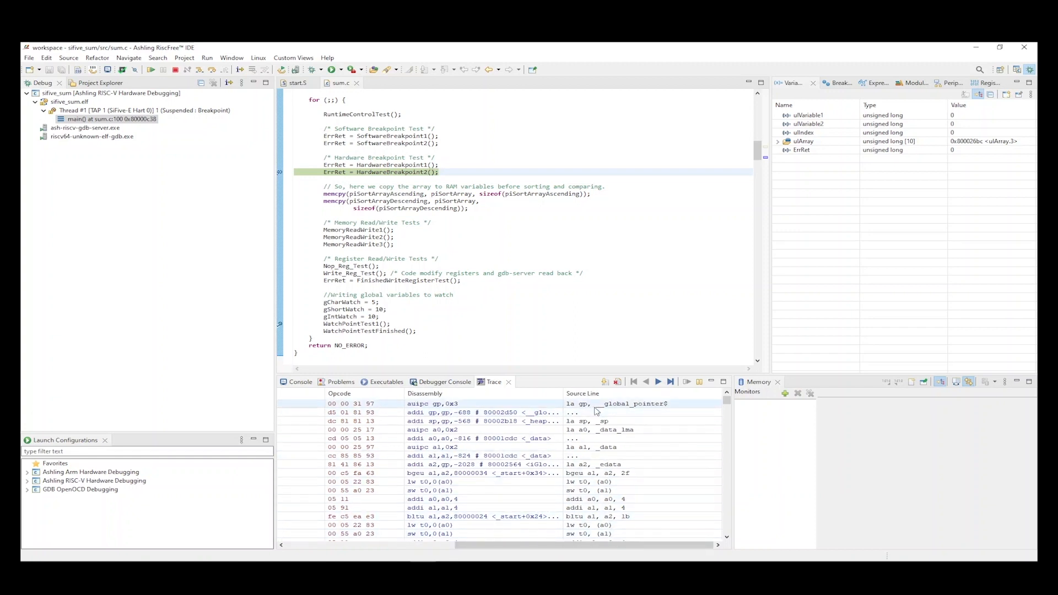
left_click(670, 383)
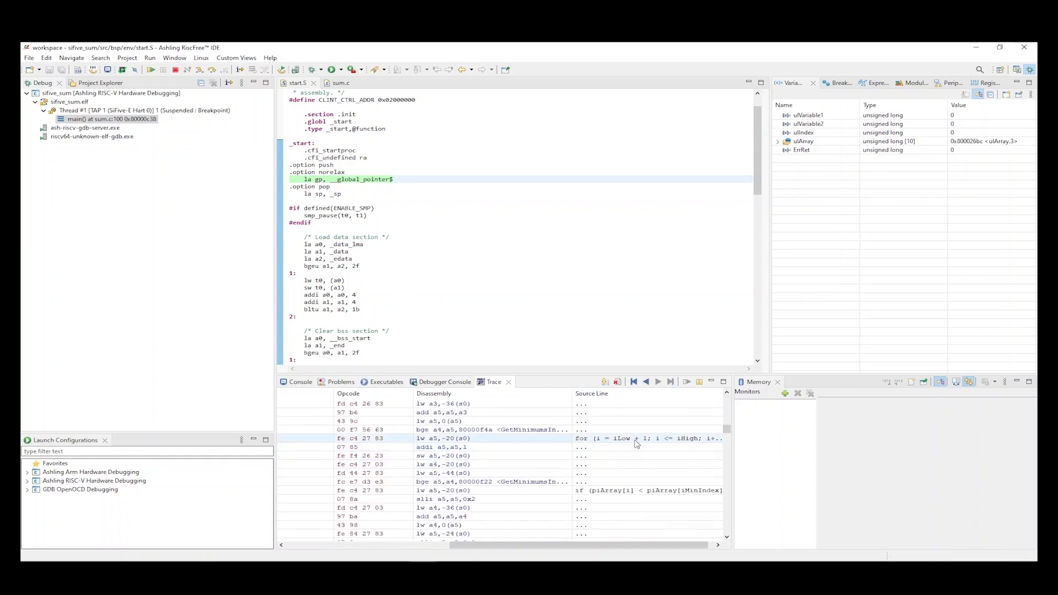
left_click(340, 83)
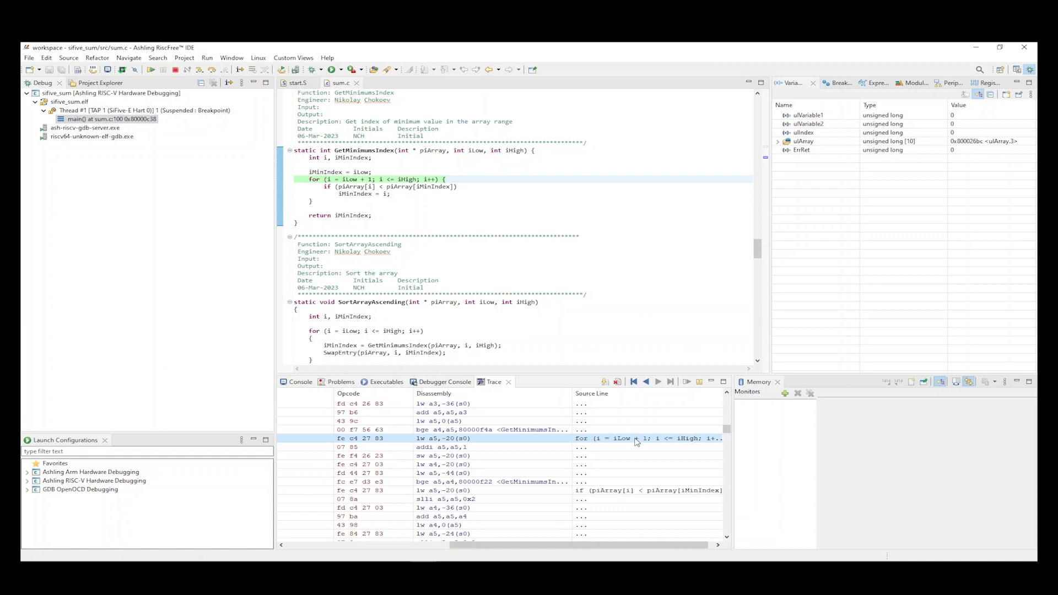
left_click(473, 464)
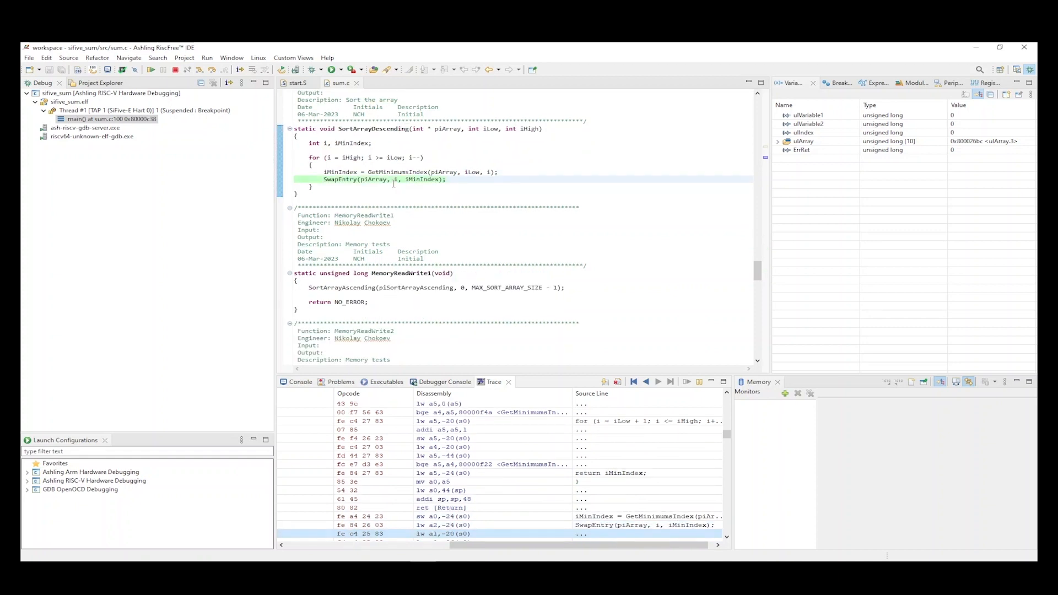
scroll("down", 3)
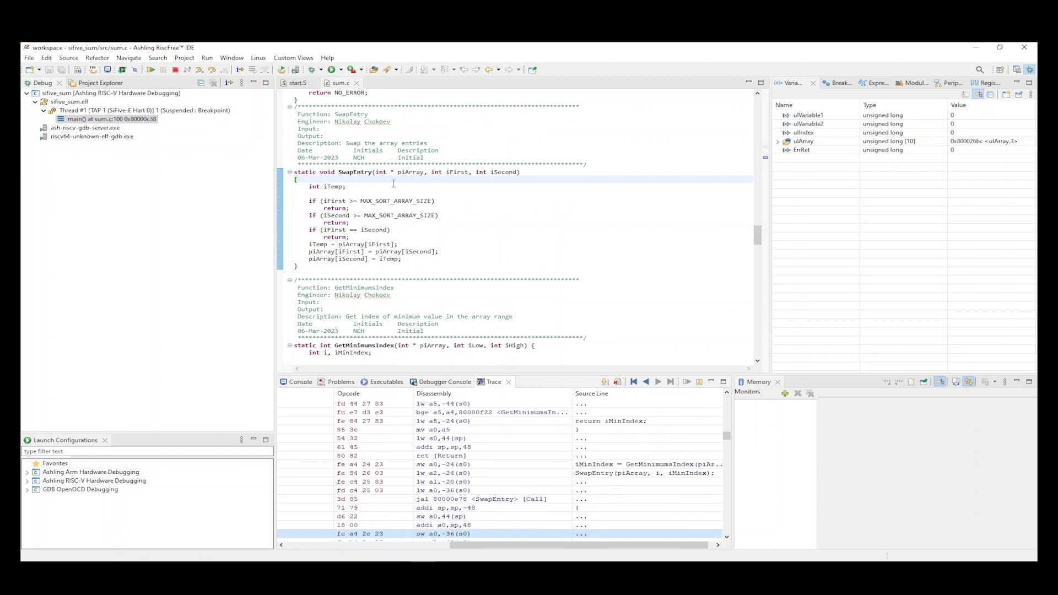
mouse_move(461, 272)
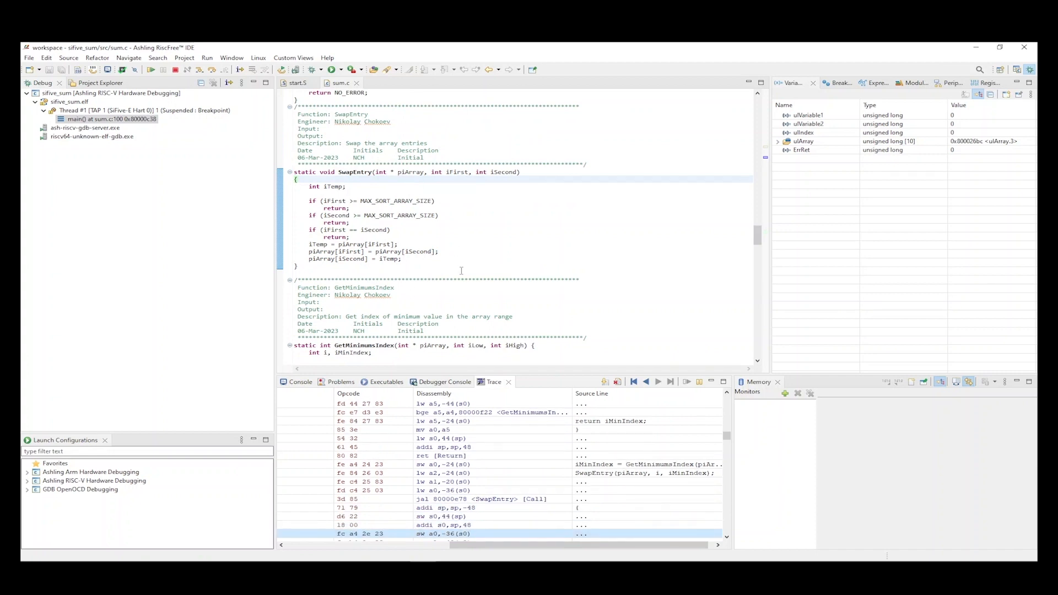